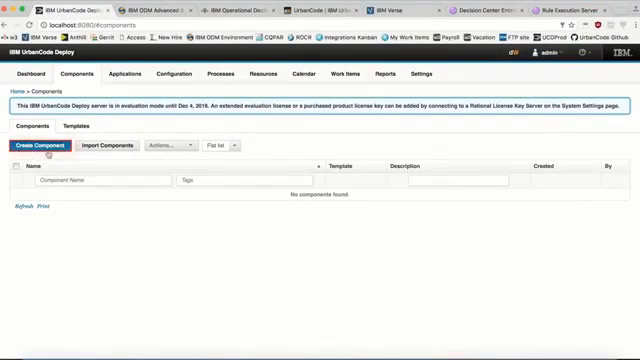
pyautogui.click(53, 145)
pyautogui.write('MiniLoanDemoApp')
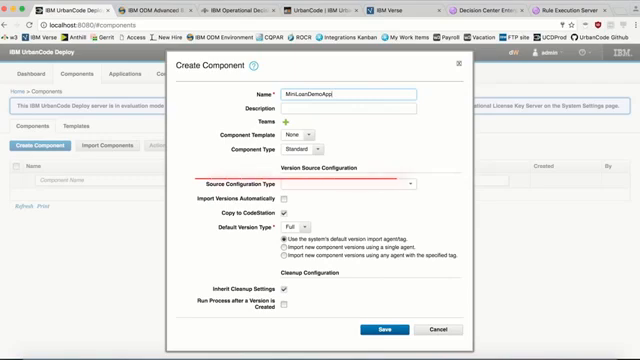
pyautogui.click(409, 182)
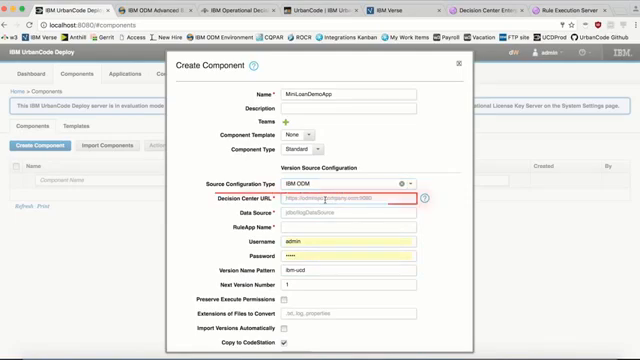
pyautogui.write('http://184.170.233.88:9080')
pyautogui.click(349, 227)
pyautogui.write('MiniLoanDemoApp')
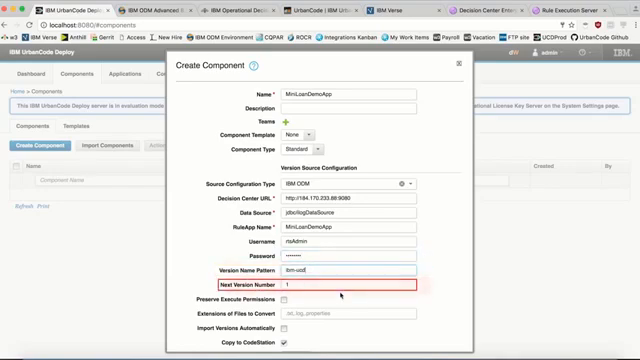
pyautogui.scroll(-3)
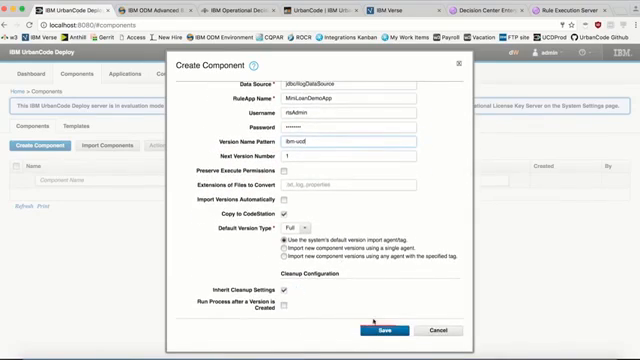
pyautogui.click(378, 329)
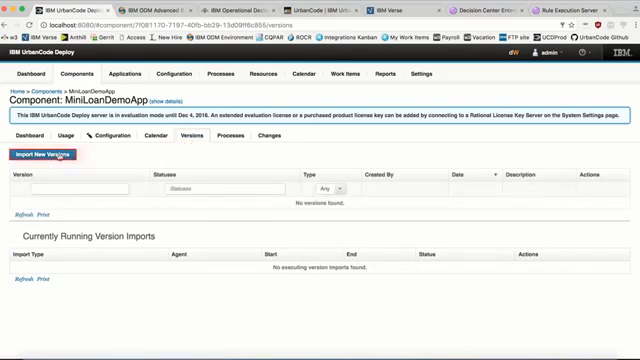
# - Import version 1.0-ibm-ucd-1 into MiniLoanDemoApp, leaving the ODM snapshot empty
pyautogui.click(50, 156)
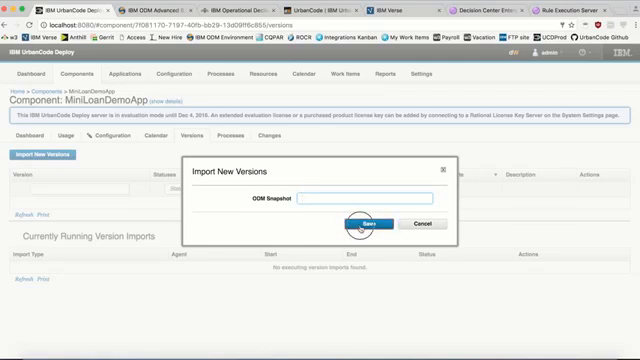
pyautogui.click(362, 224)
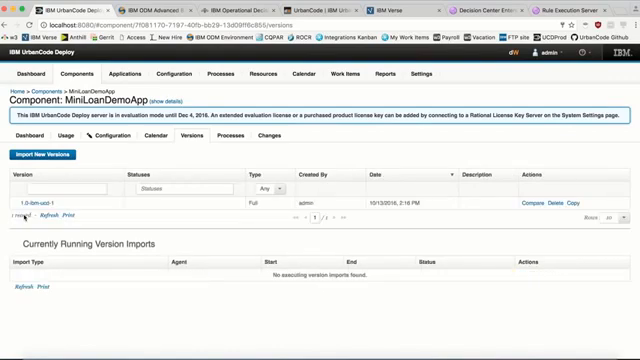
pyautogui.click(40, 196)
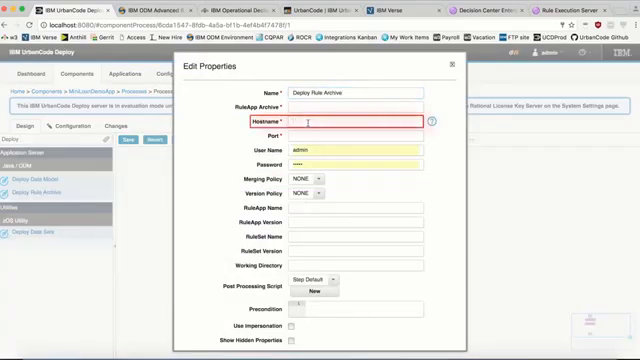
pyautogui.write('http://184.170.233.88')
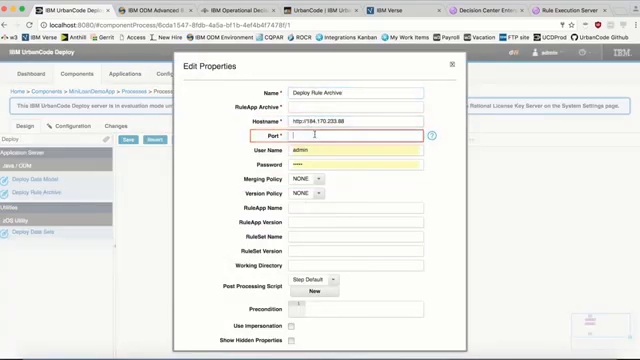
pyautogui.write('9080')
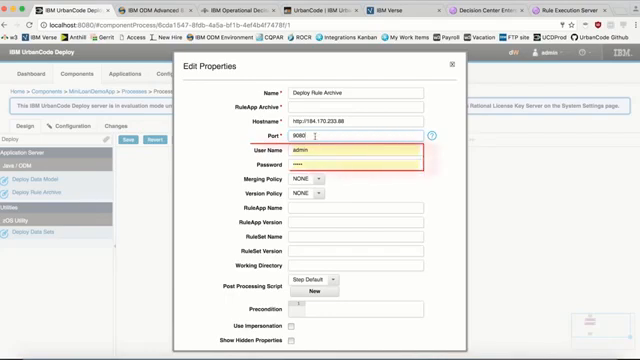
pyautogui.write('resAdmin')
pyautogui.click(356, 106)
pyautogui.write('MiniLoanDemoApp.jar')
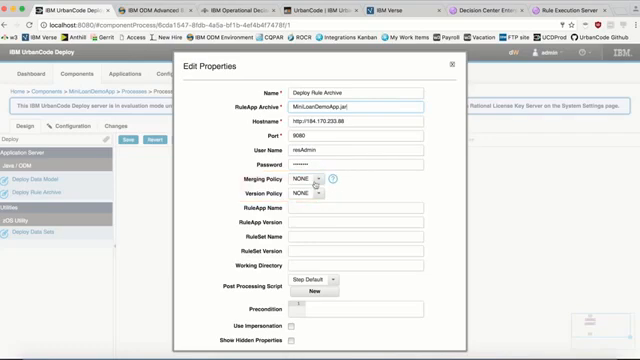
# - Set merging policy to REPLACE_MERGING_POLICY and version policy to MAJOR_VERSION_POLICY
pyautogui.click(320, 178)
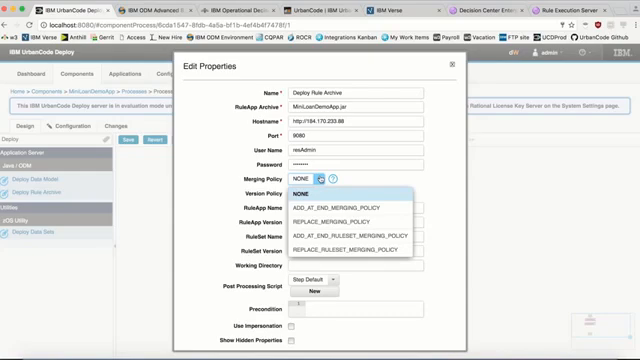
pyautogui.moveTo(340, 207)
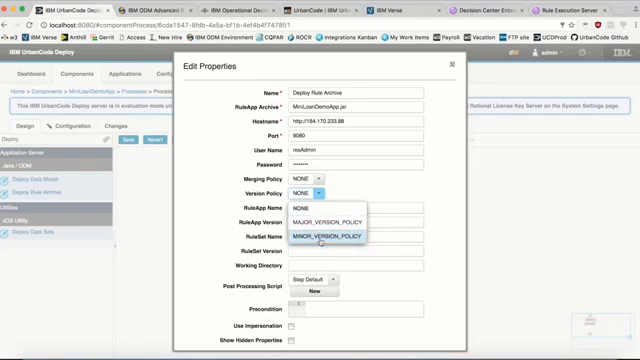
pyautogui.click(347, 175)
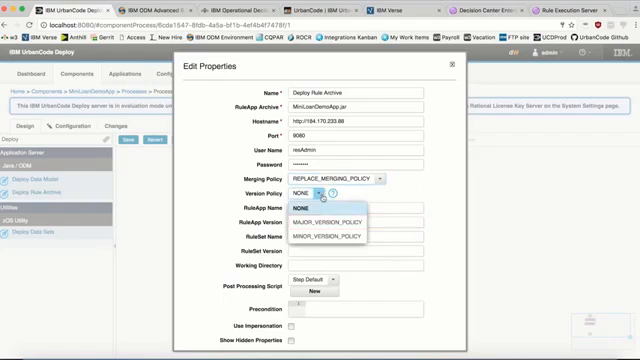
pyautogui.click(321, 210)
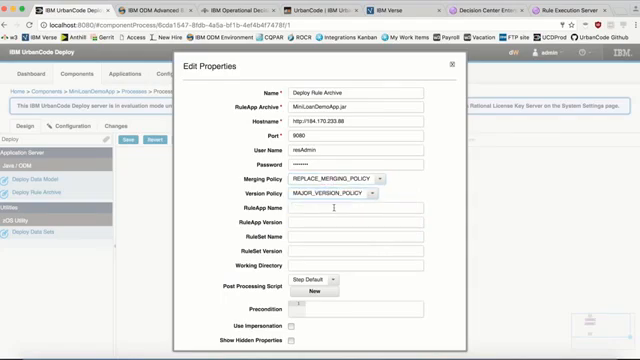
pyautogui.scroll(-3)
pyautogui.write('set')
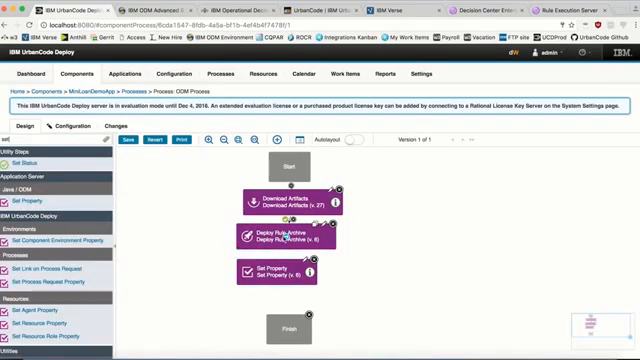
pyautogui.doubleClick(293, 268)
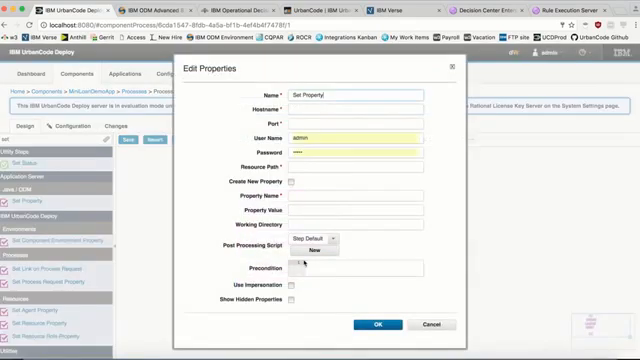
pyautogui.write('http://184.170.233.88')
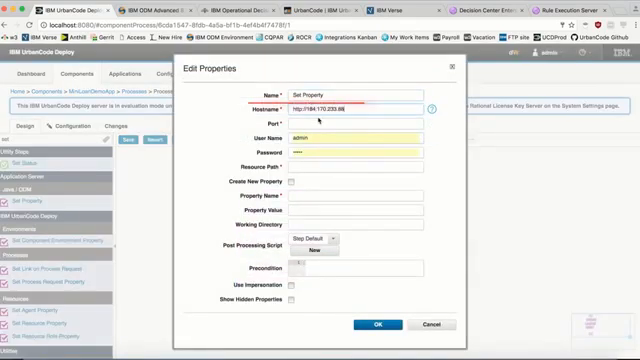
pyautogui.write('8080')
pyautogui.click(356, 166)
pyautogui.write('MiniLoanDemoApp/1.0')
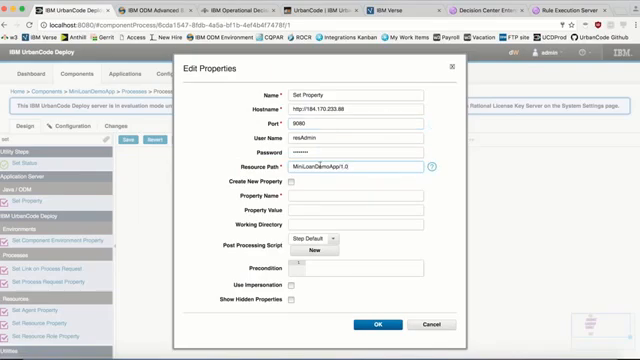
pyautogui.click(296, 178)
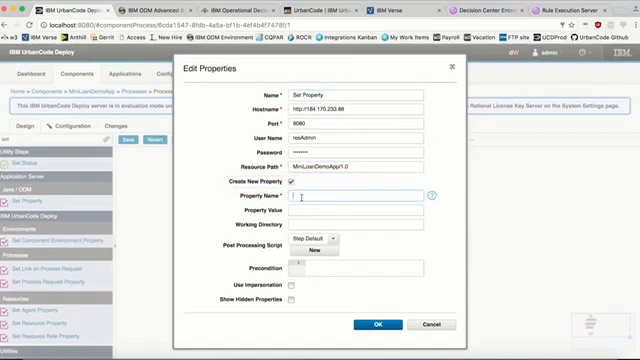
pyautogui.write('newProperty')
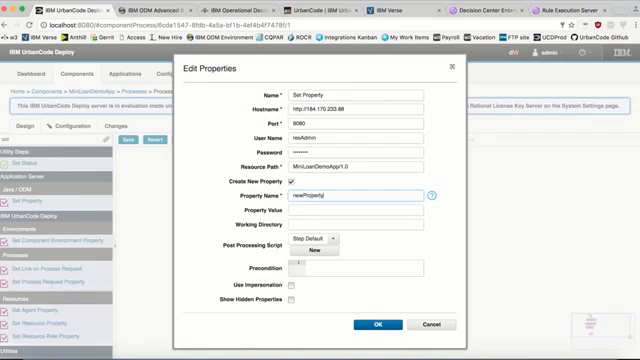
pyautogui.write('newValue')
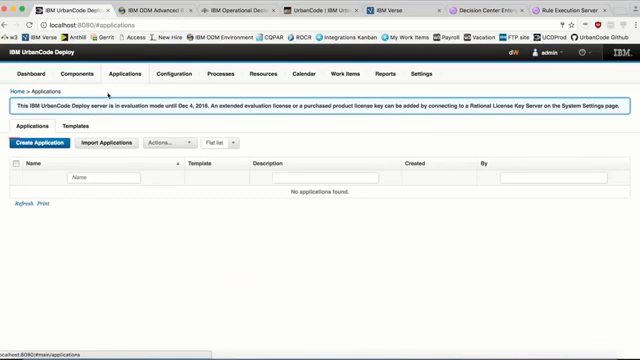
# - Create the 'ODM Application' and save an 'ODM Environment' inside it
pyautogui.click(52, 142)
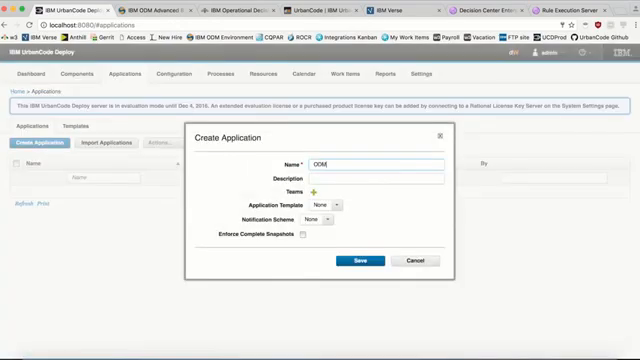
pyautogui.write('Application')
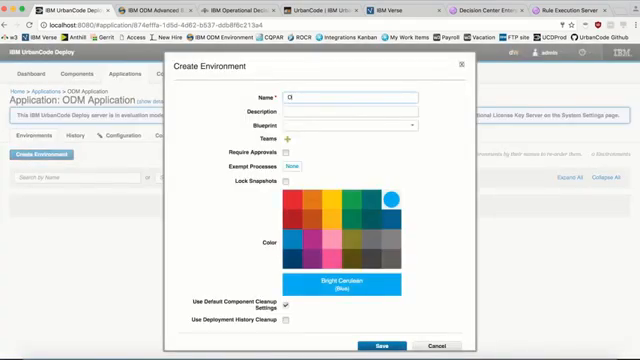
pyautogui.write('ODM Environment')
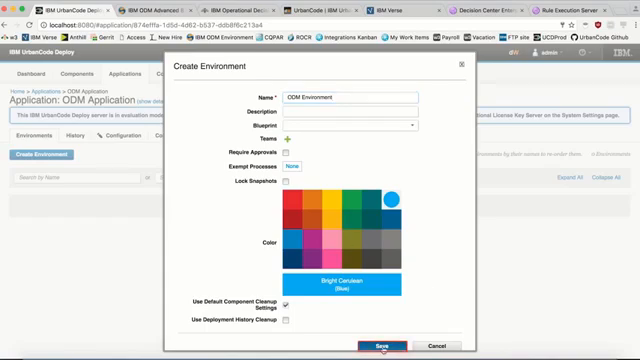
pyautogui.click(378, 344)
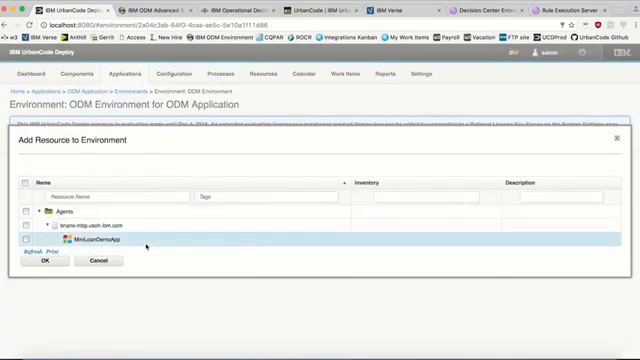
# - Check MiniLoanDemoApp under the agent as the environment's resource
pyautogui.click(41, 259)
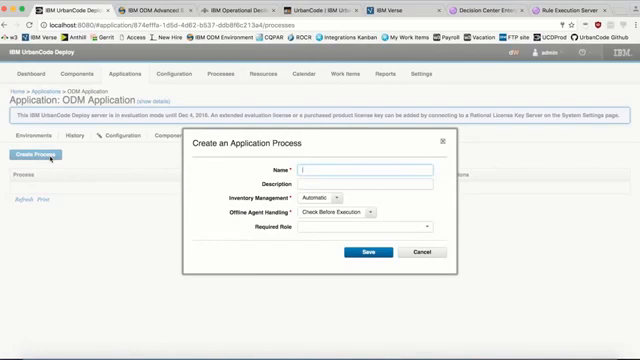
# - Name the new application process 'ODM Appl'
pyautogui.write('ODM Appl')
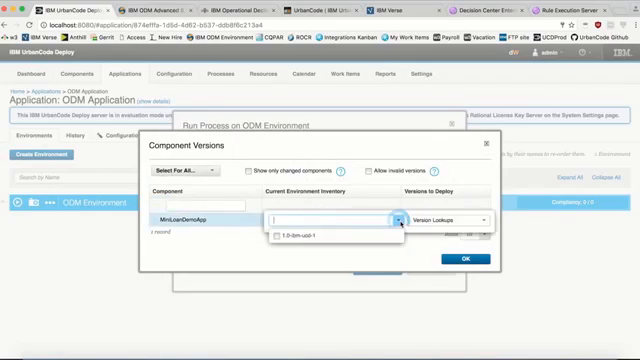
# - Pick 1.0-ibm-ucd-1 from MiniLoanDemoApp's version dropdown
pyautogui.click(294, 237)
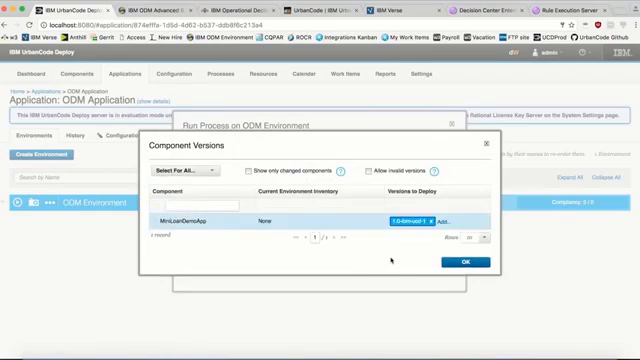